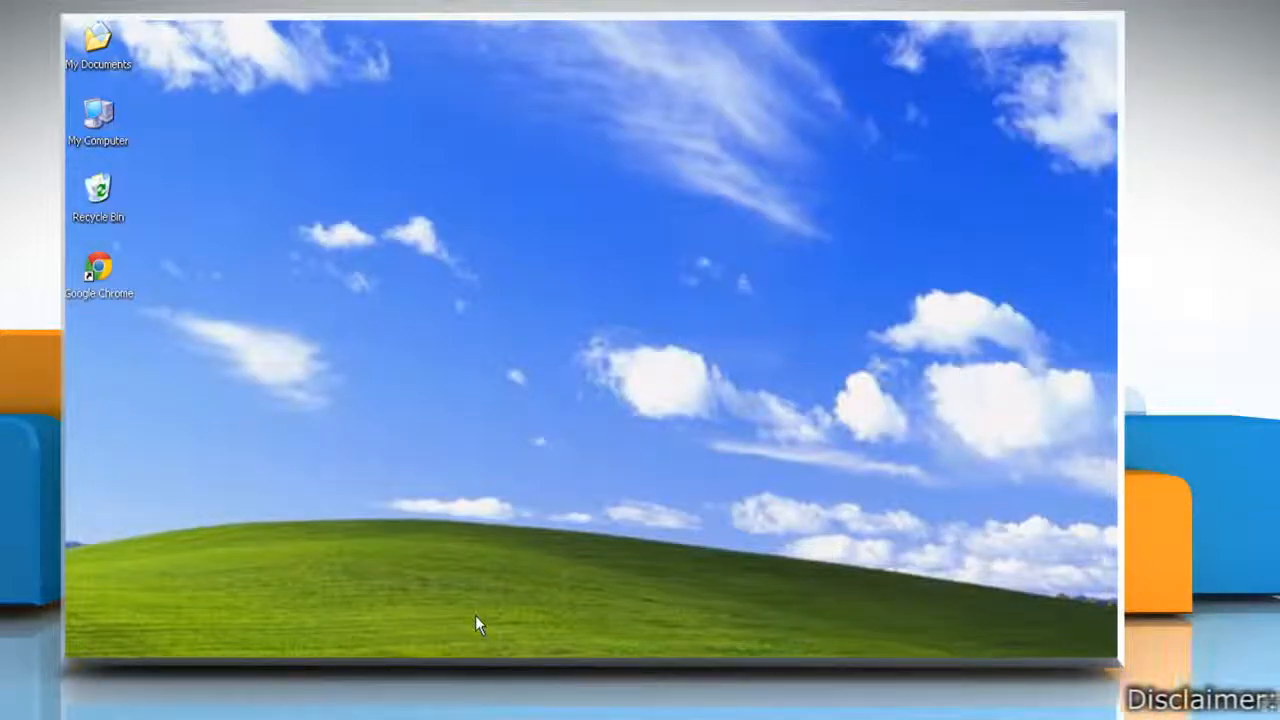
mouse_move(165, 348)
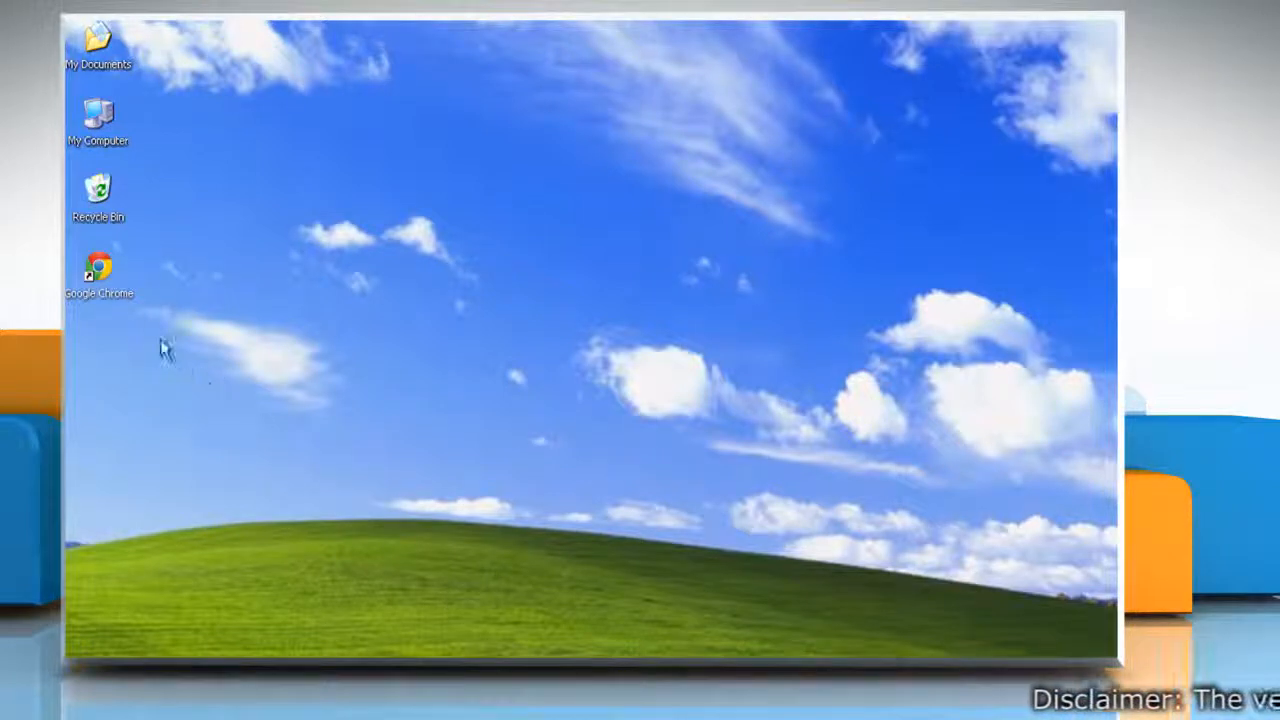
Show the context menu for the Google Chrome desktop shortcut
right_click(98, 270)
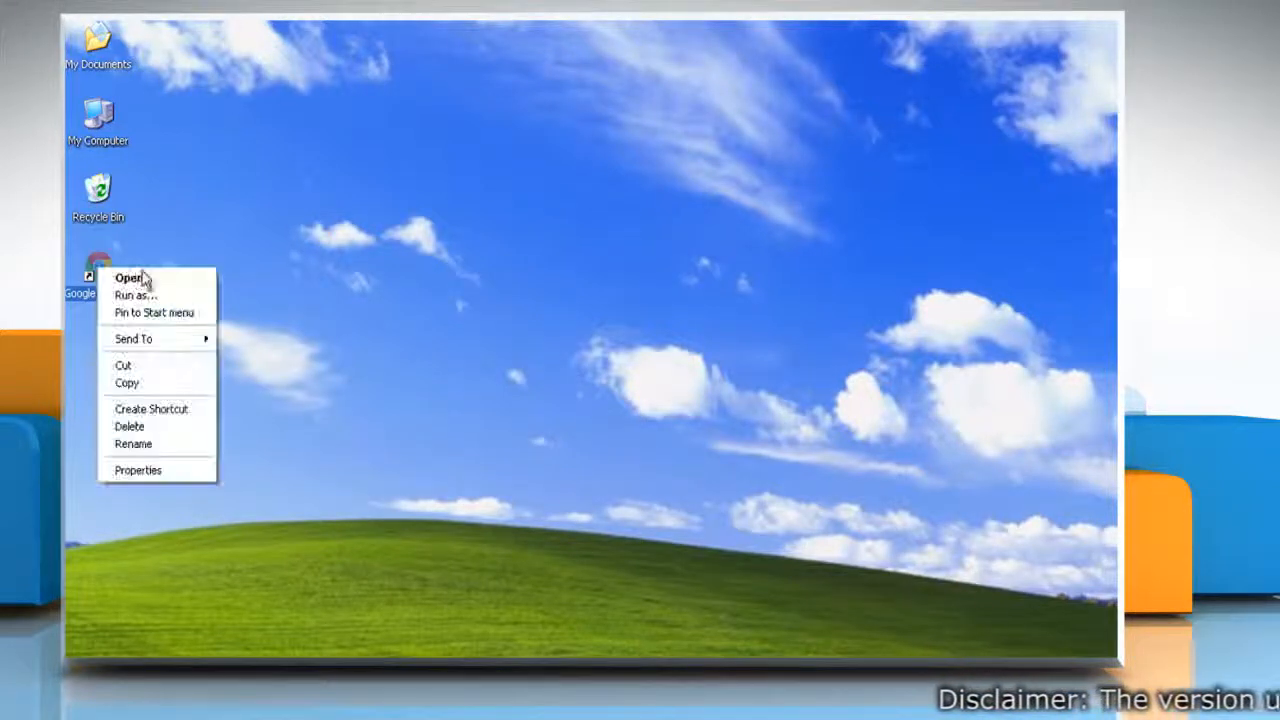
Launch Google Chrome and open a New Tab listing the installed apps
click(127, 277)
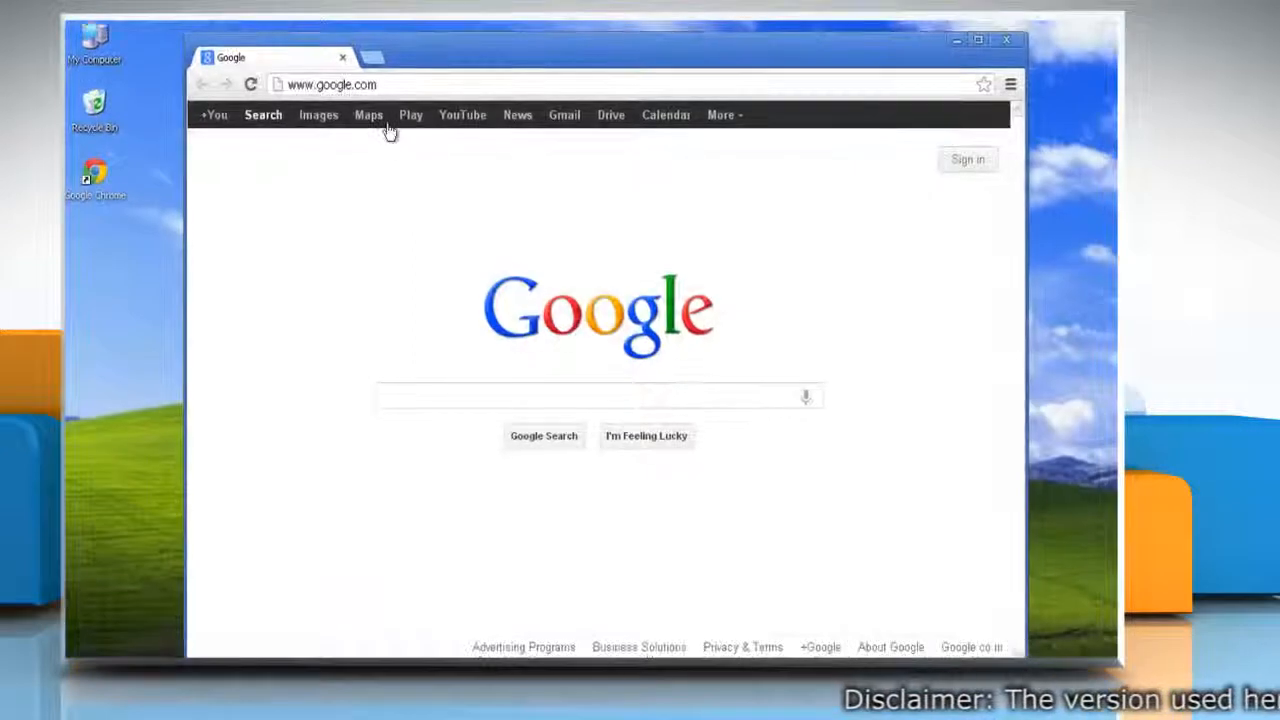
mouse_move(372, 65)
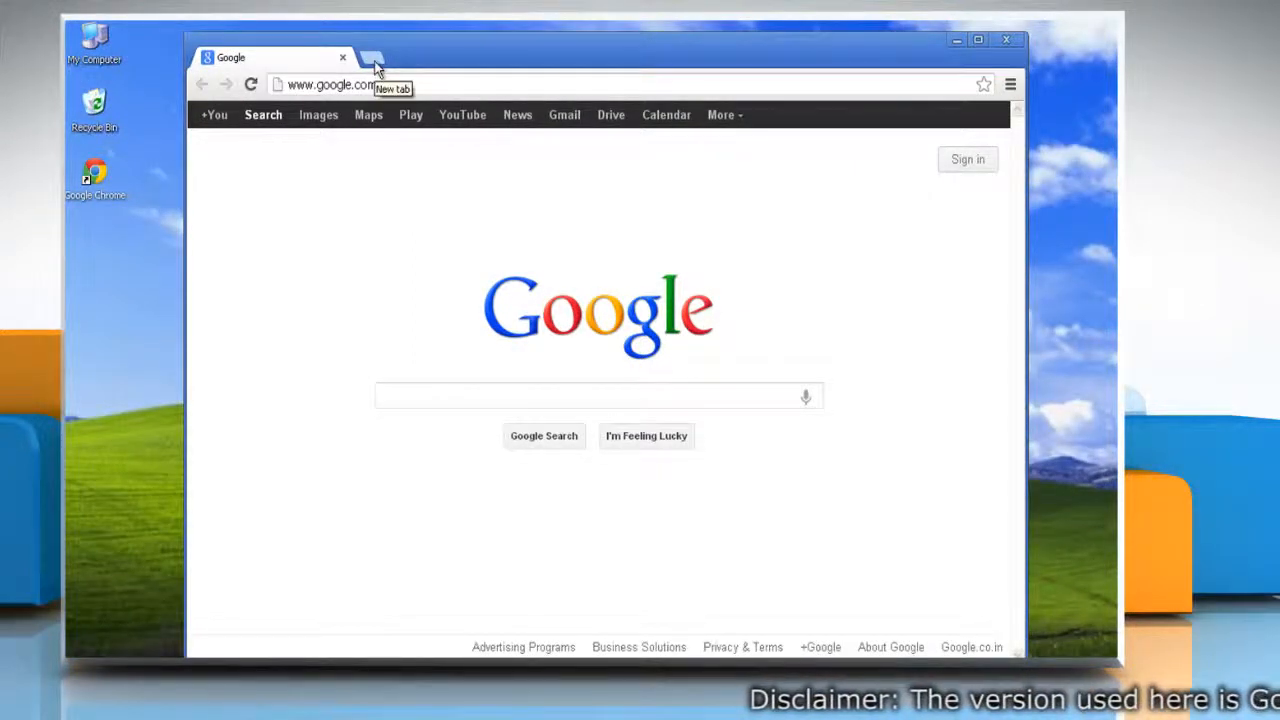
click(372, 57)
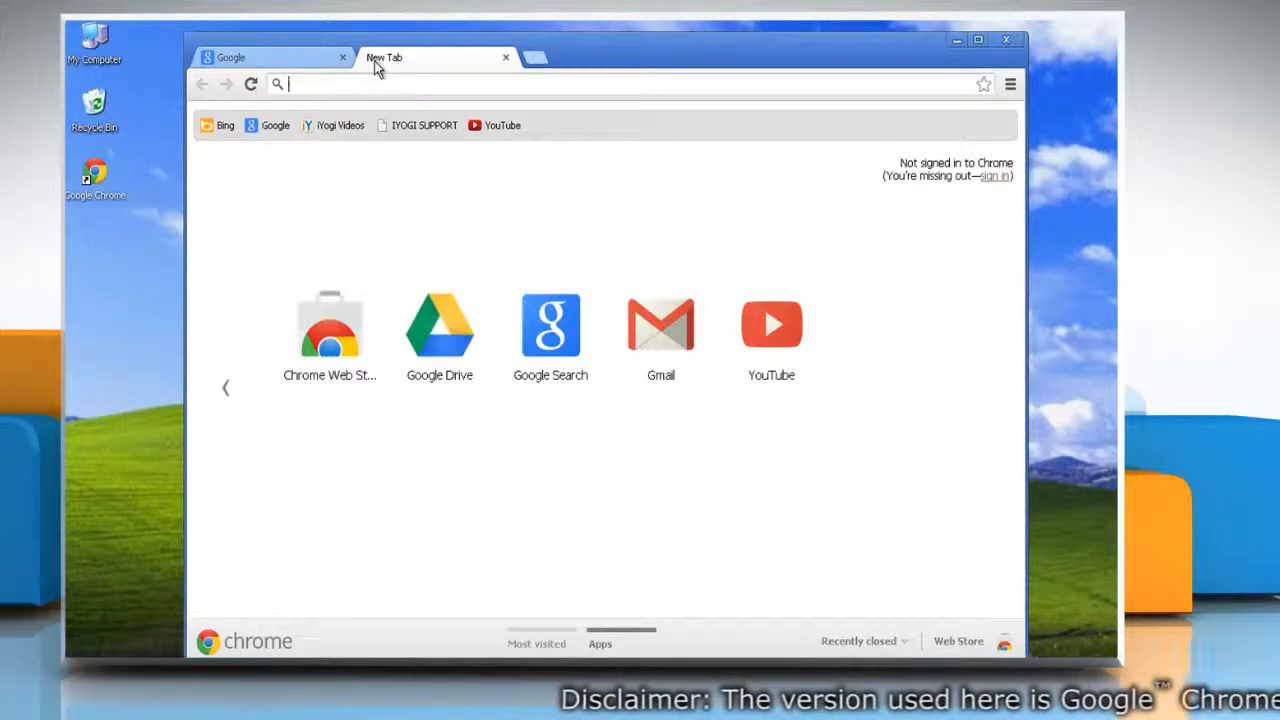
Create Google Drive app shortcuts on the desktop and quick launch bar
right_click(439, 323)
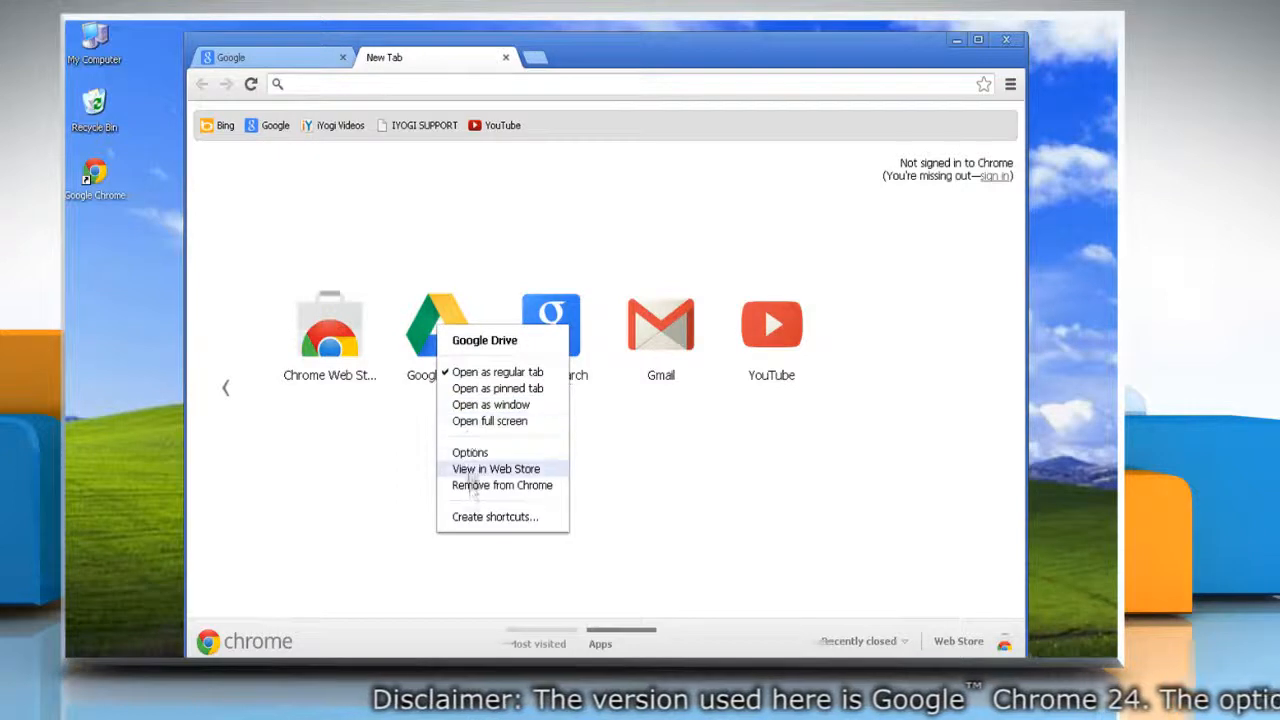
mouse_move(473, 525)
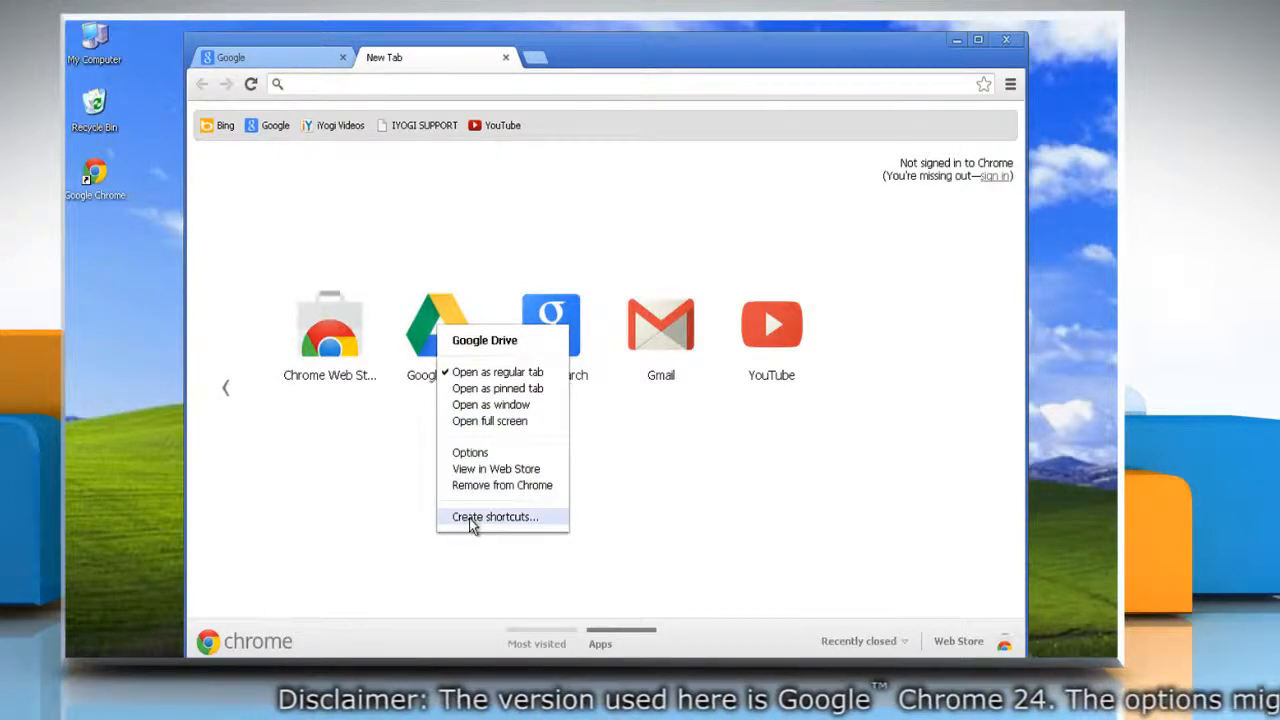
click(494, 517)
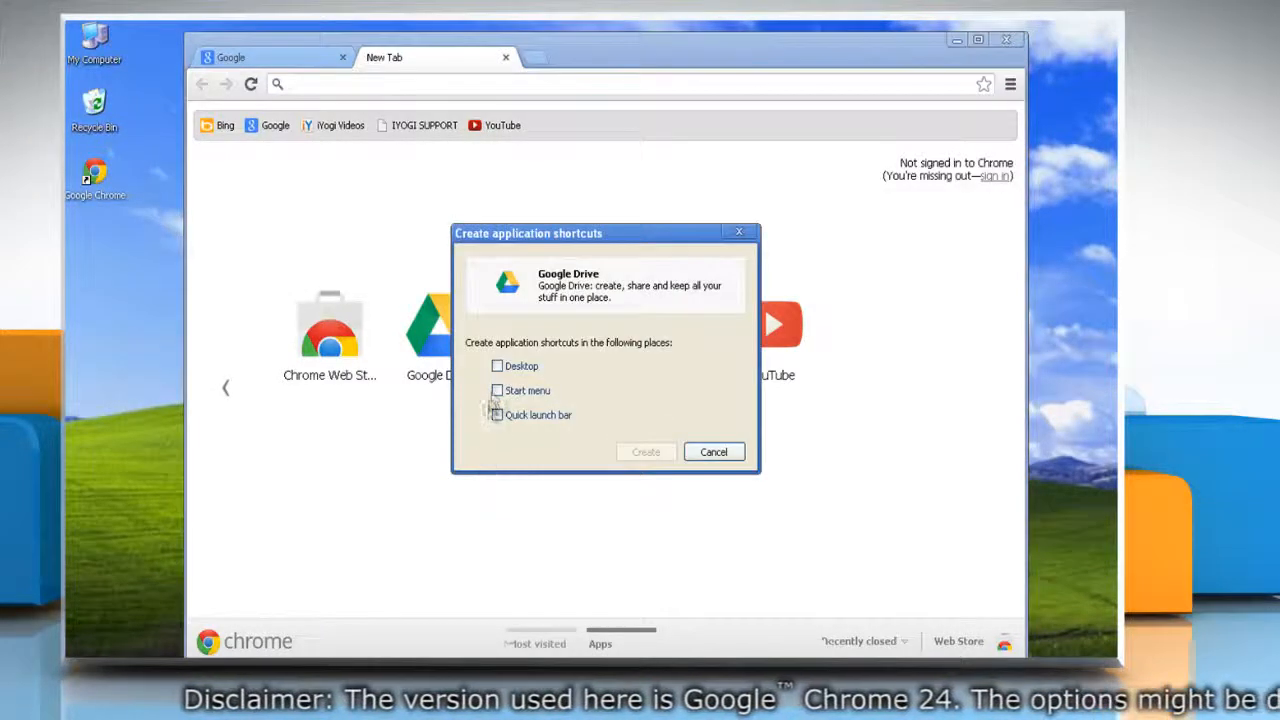
click(497, 365)
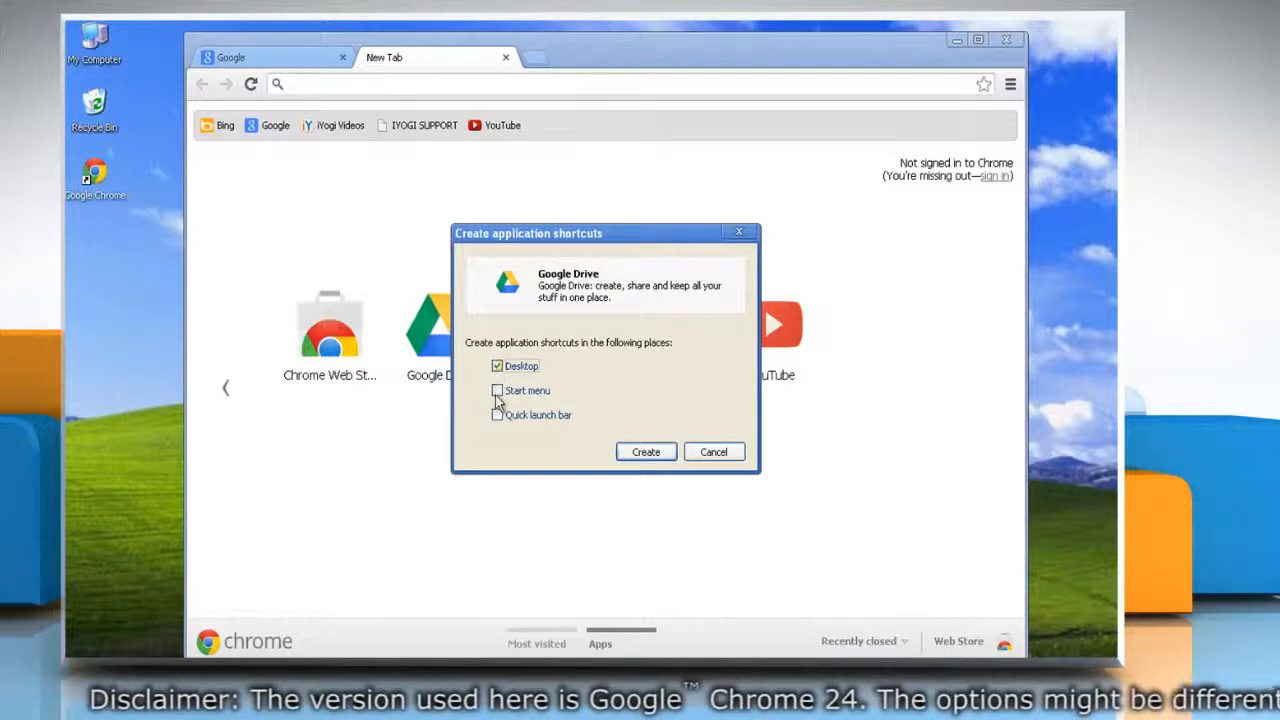
click(497, 415)
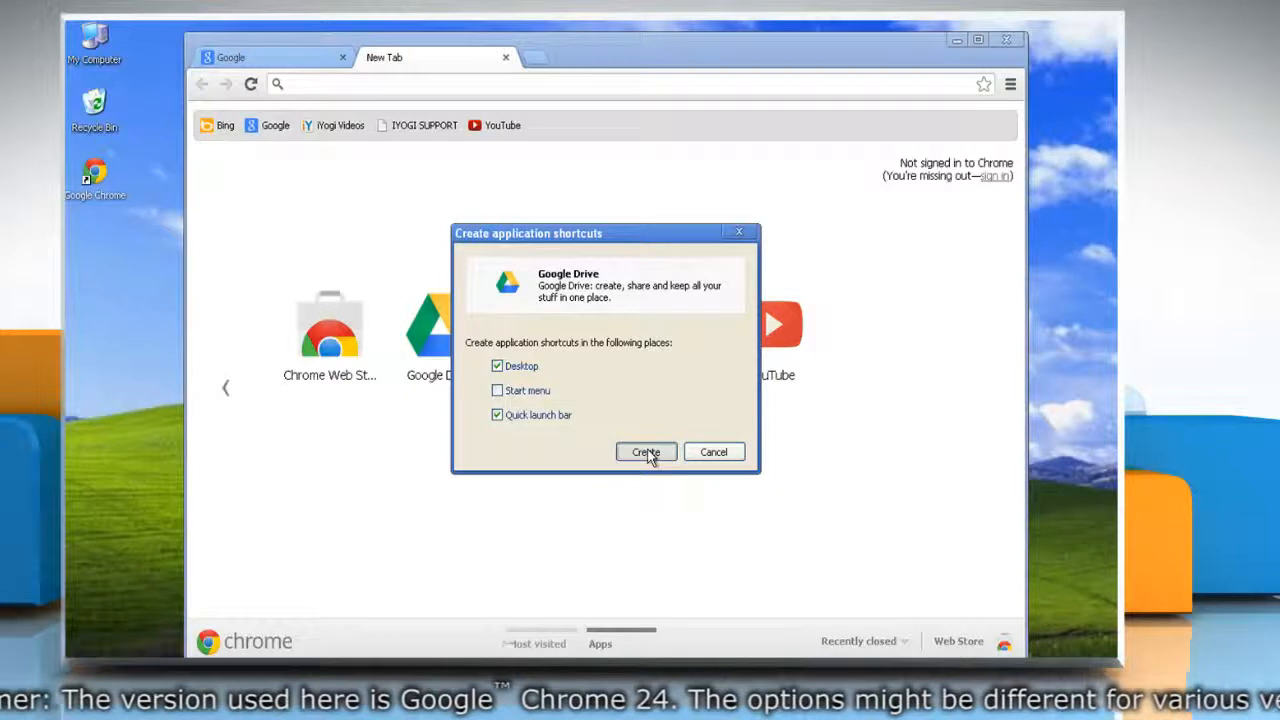
click(645, 452)
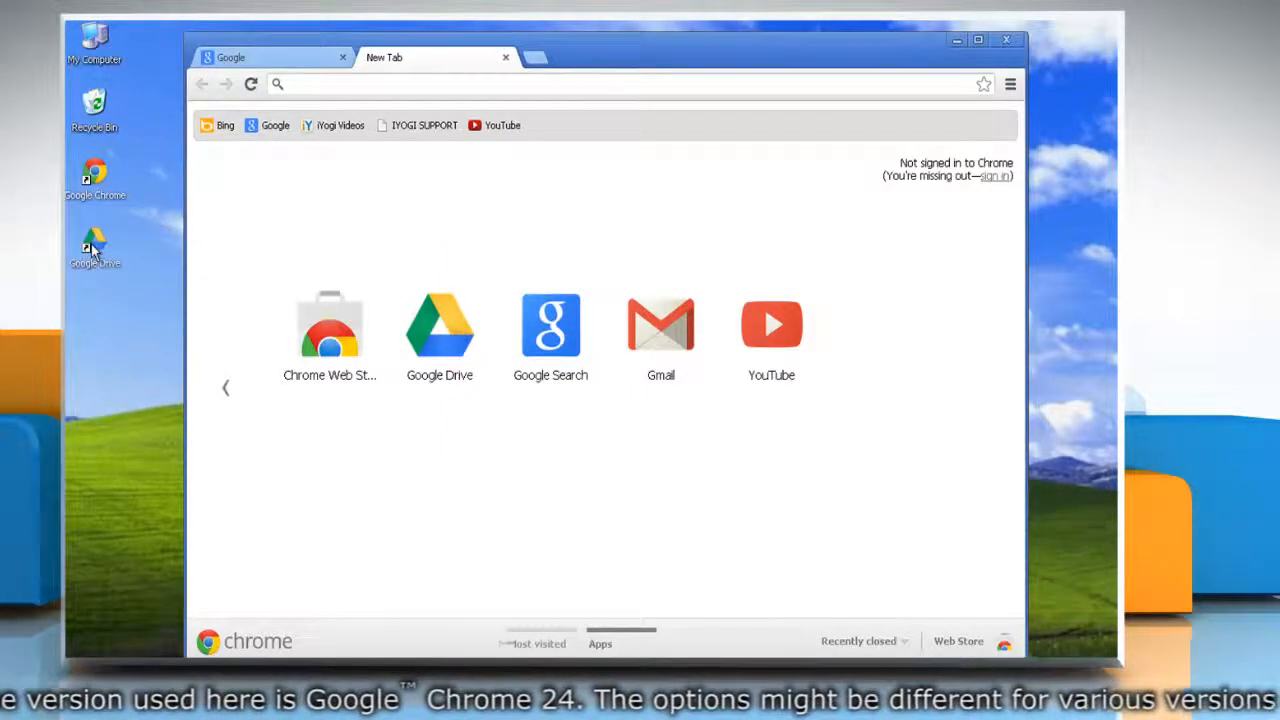
mouse_move(540, 82)
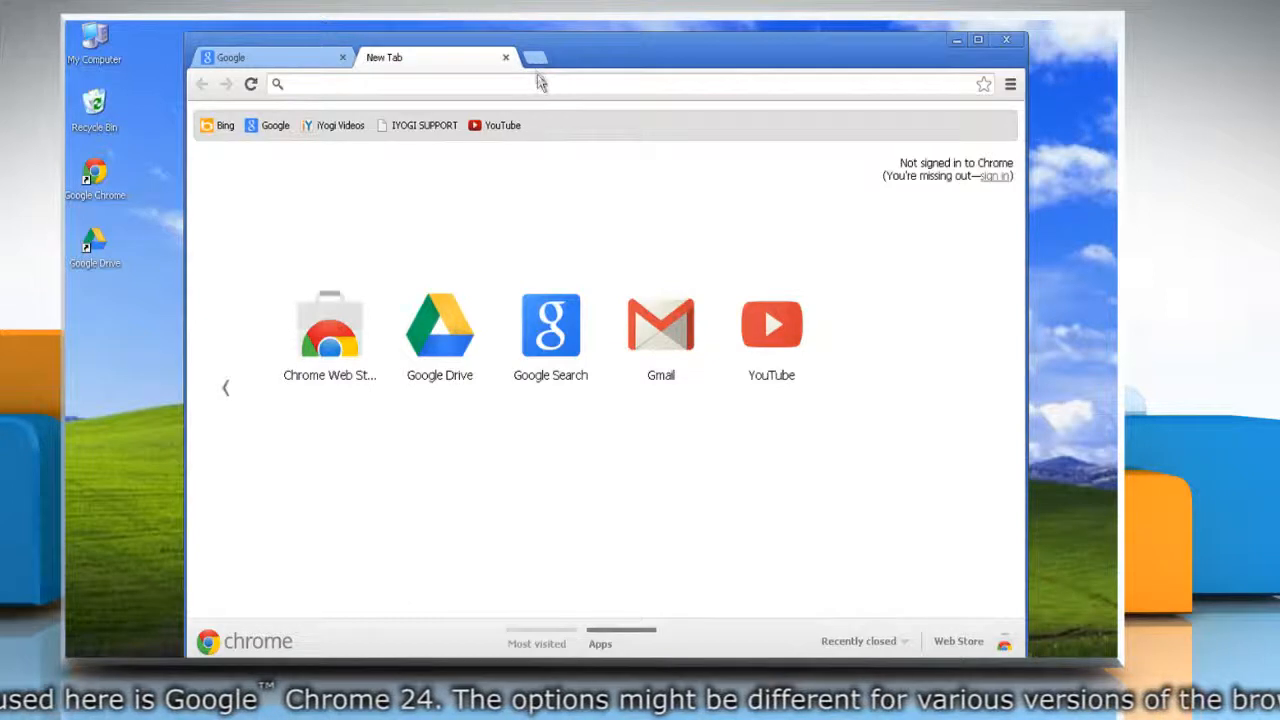
Open a third tab showing the Support Dock website at supportdock.com
click(532, 57)
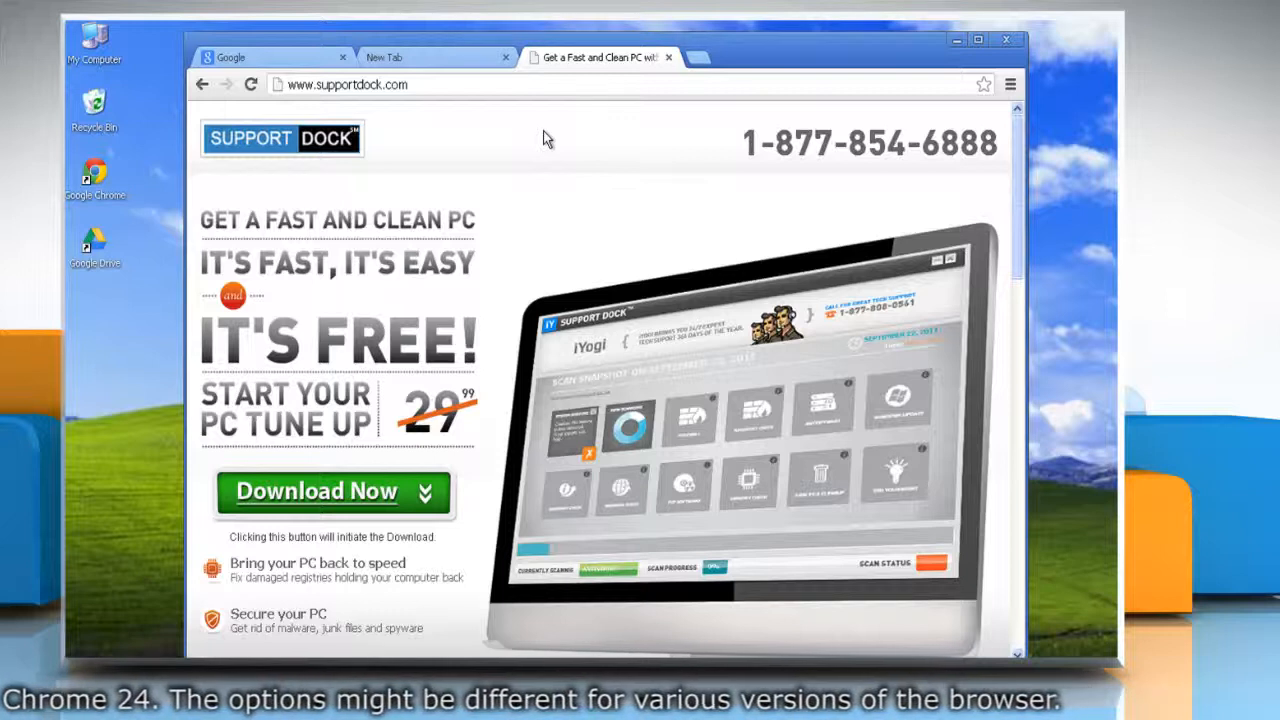
mouse_move(800, 115)
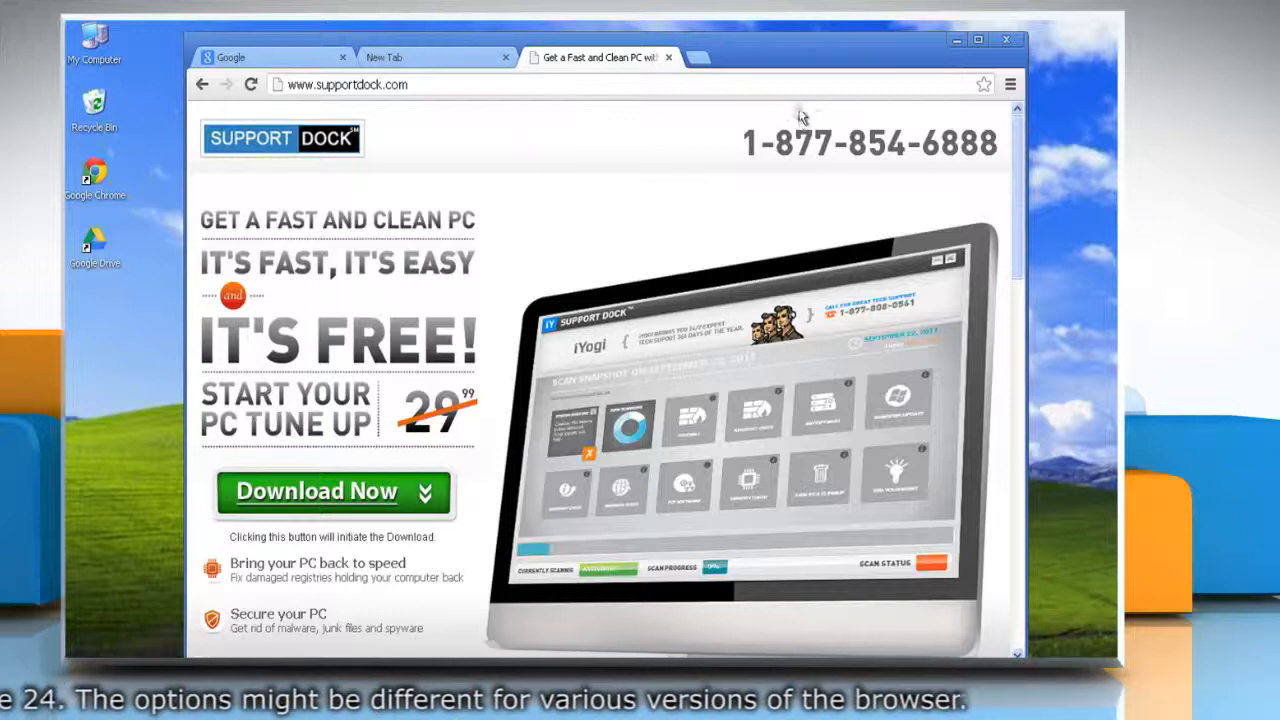
Create a Support Dock desktop shortcut via Tools, then close its app window
click(1010, 84)
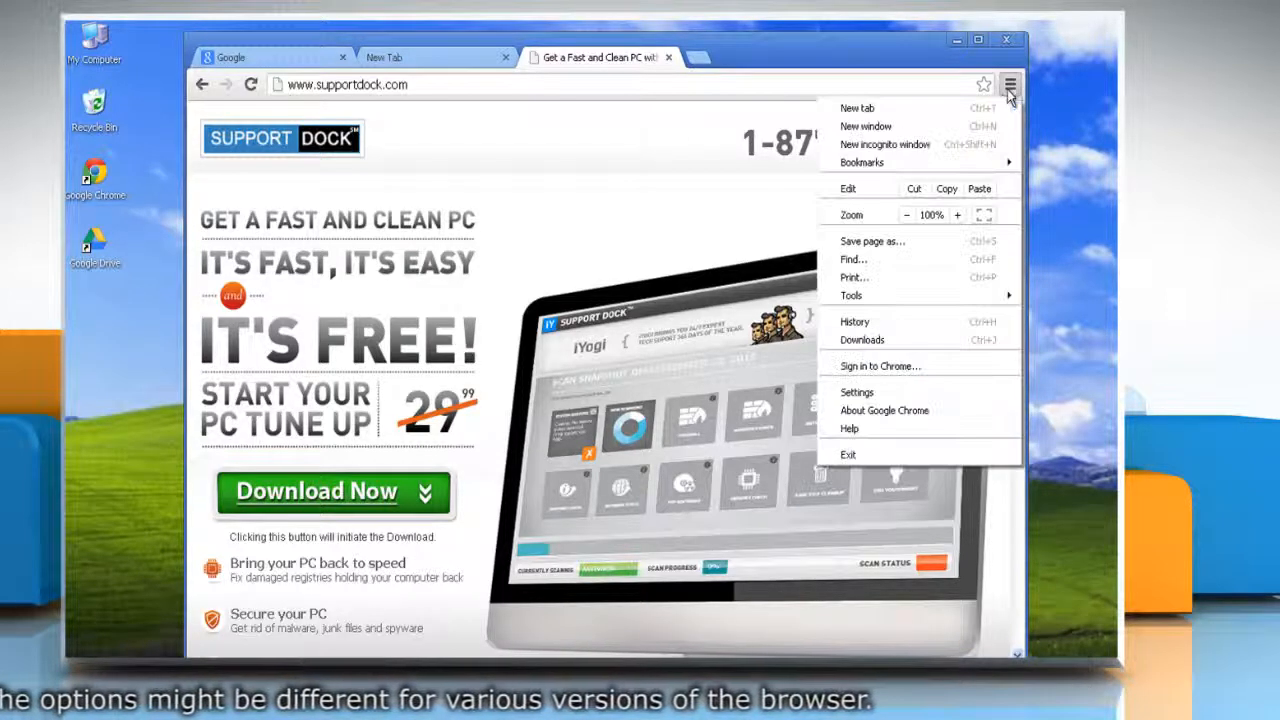
mouse_move(851, 295)
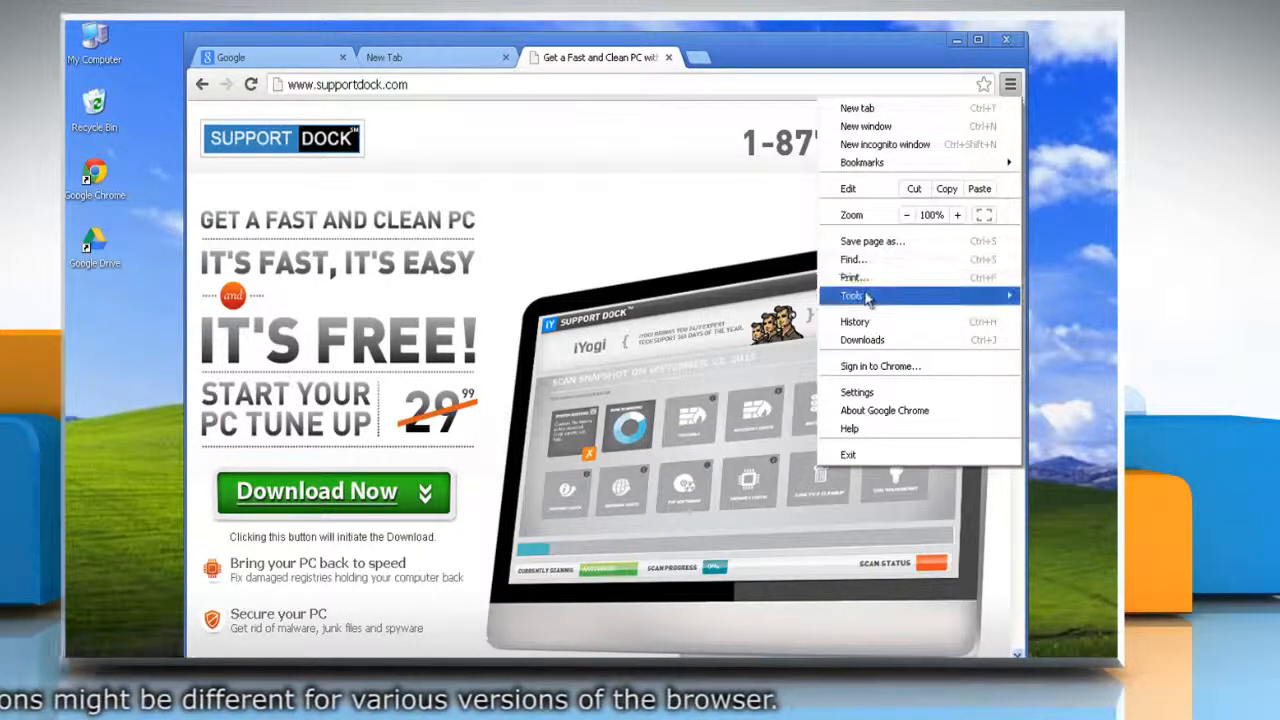
click(851, 295)
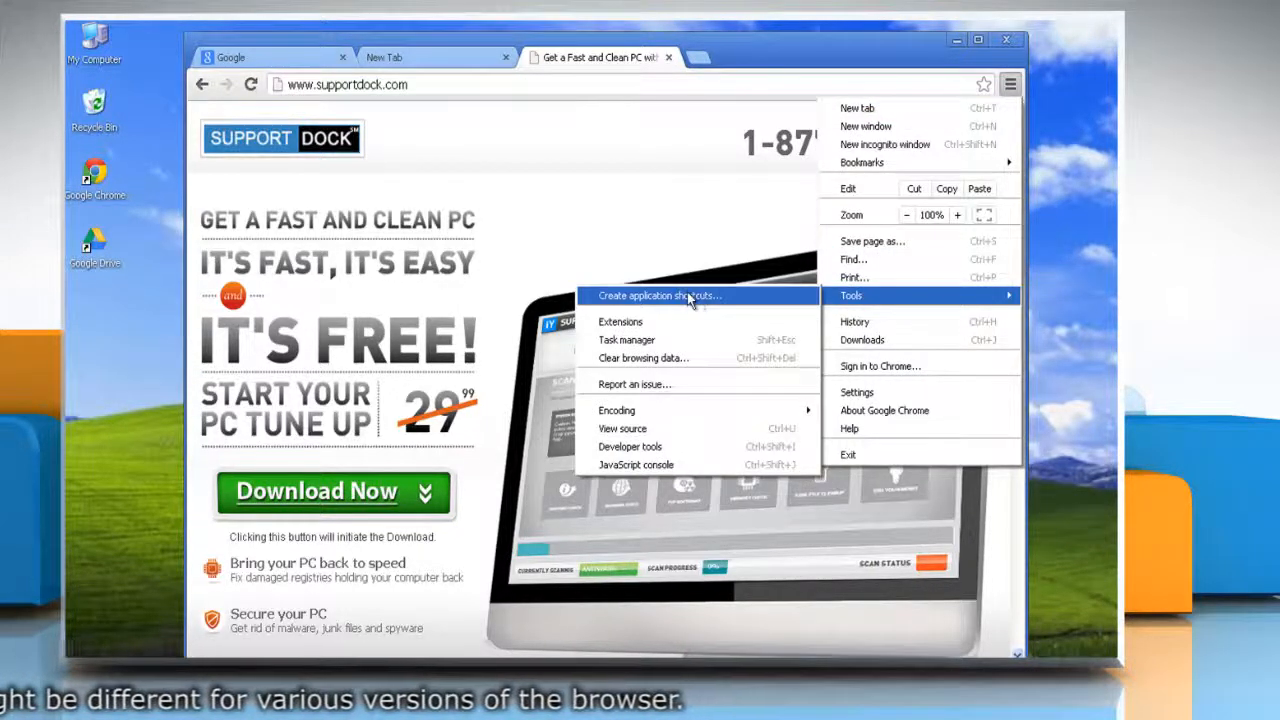
click(659, 295)
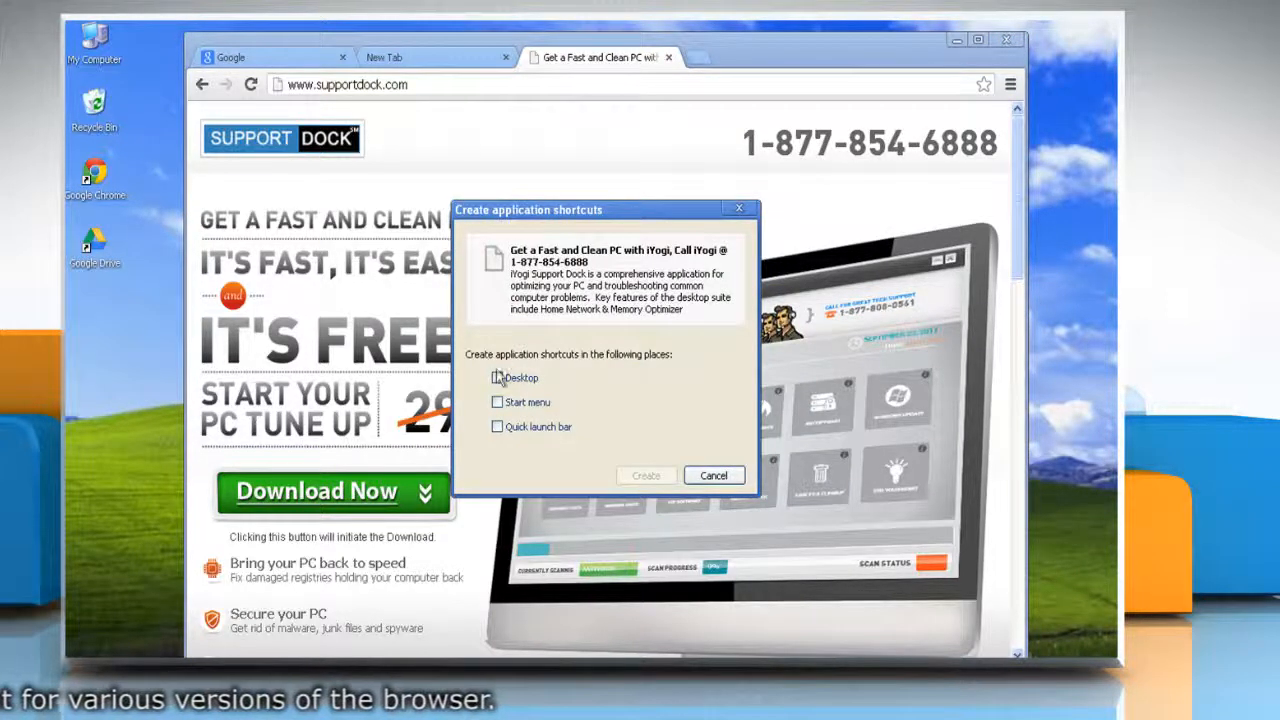
click(497, 378)
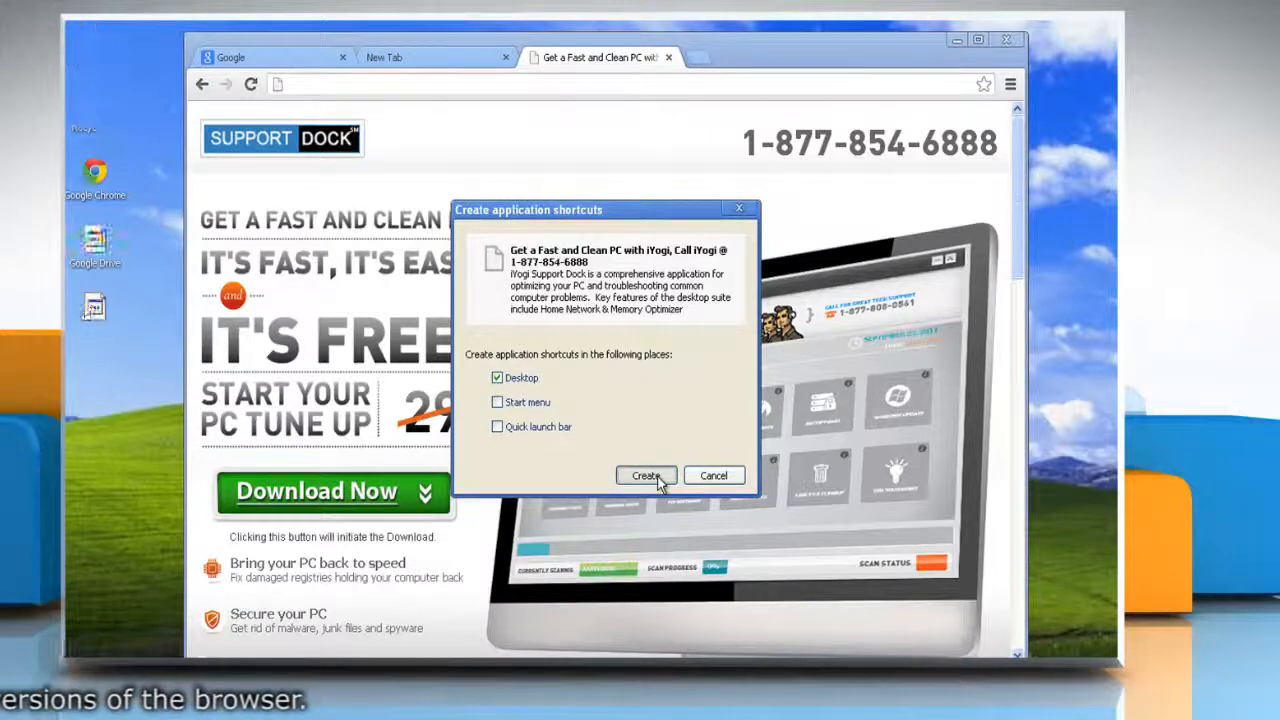
click(645, 475)
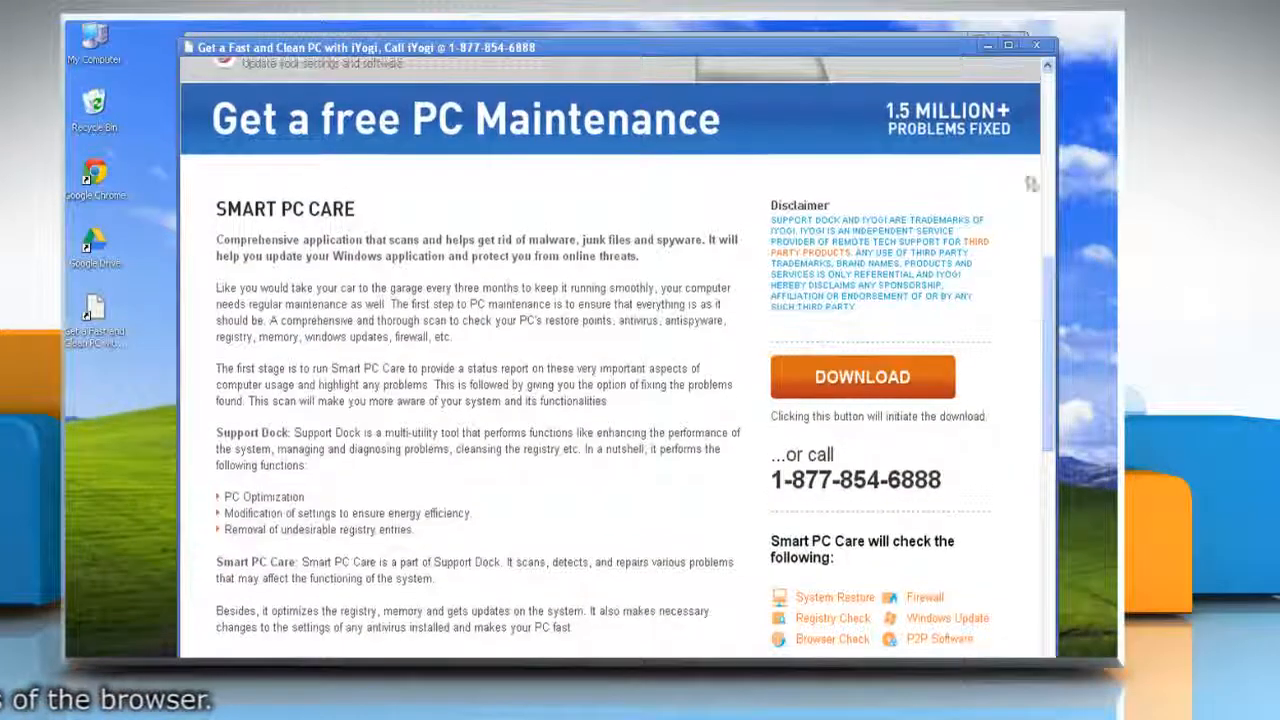
click(527, 57)
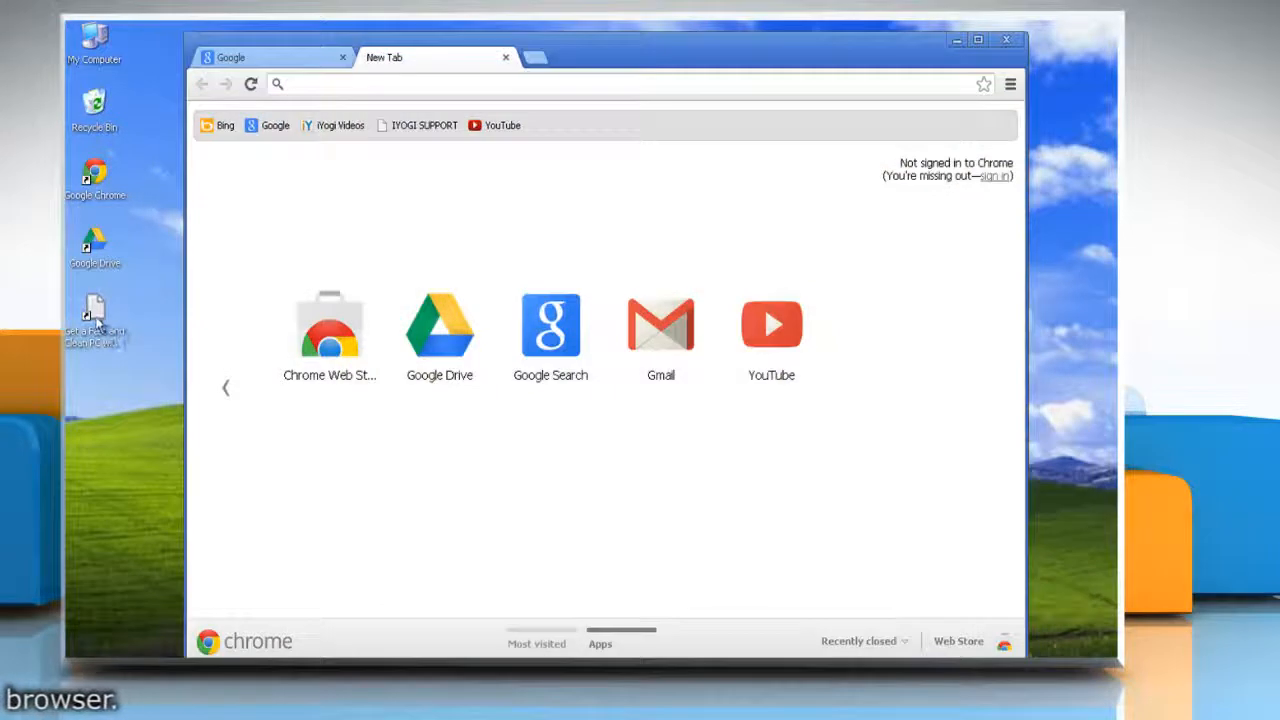